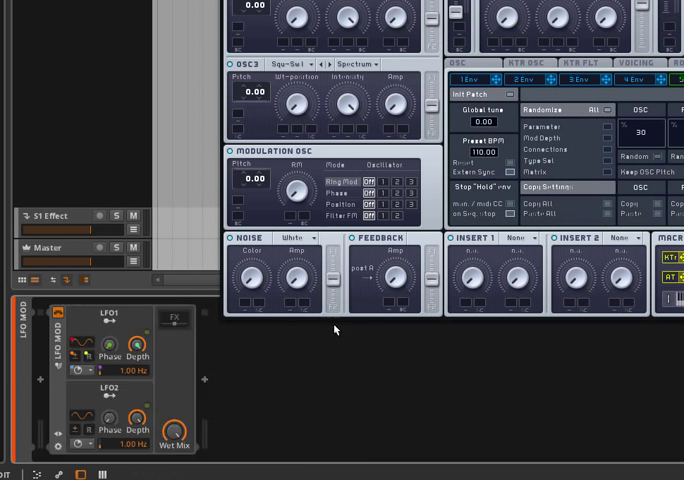
Place Massive after the LFO MOD device and show its OSC1-POSITION parameter list.
left_click(170, 320)
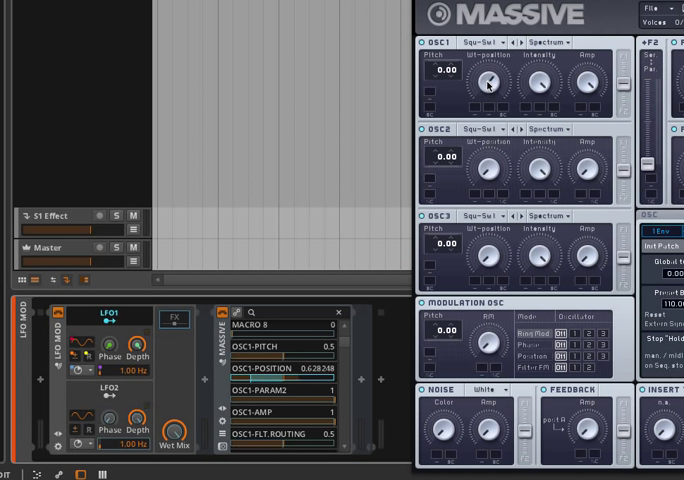
left_click_drag(489, 73, 489, 72)
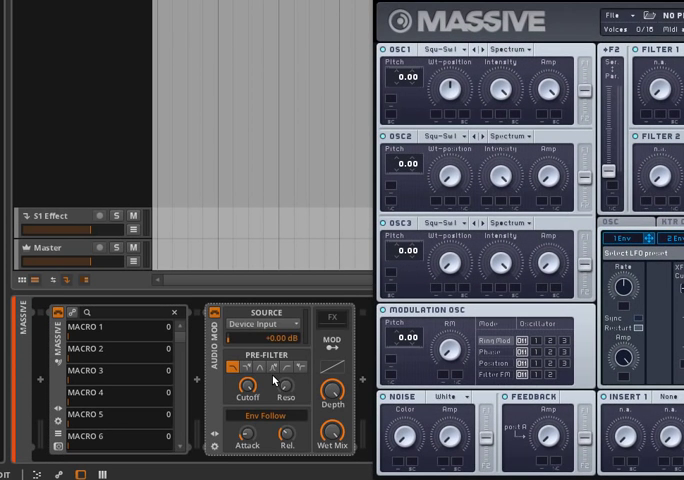
mouse_move(248, 348)
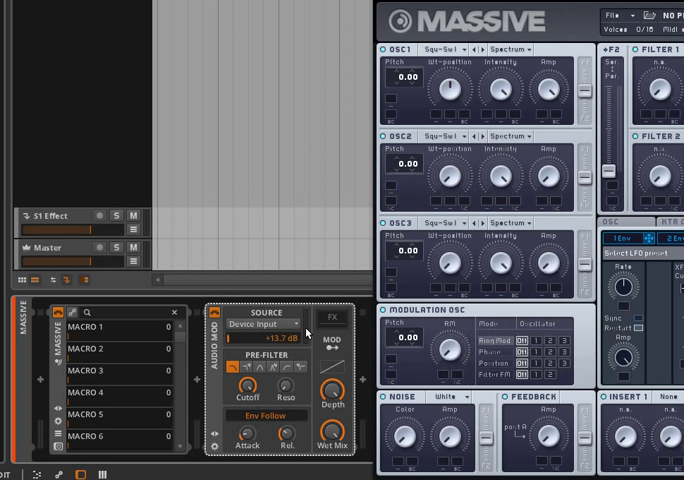
mouse_move(330, 325)
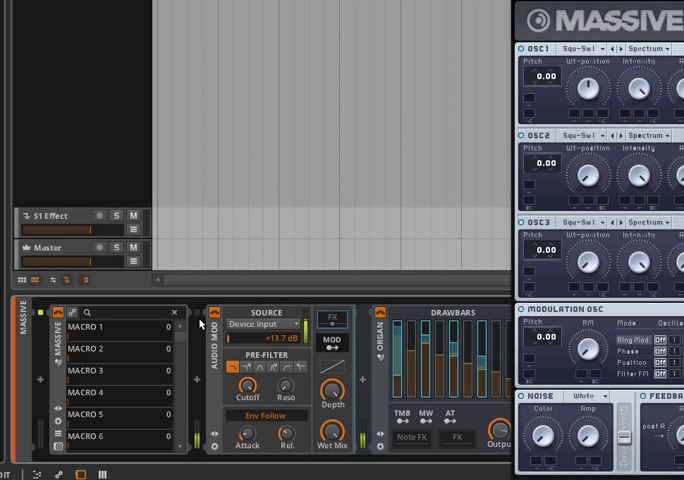
mouse_move(100, 339)
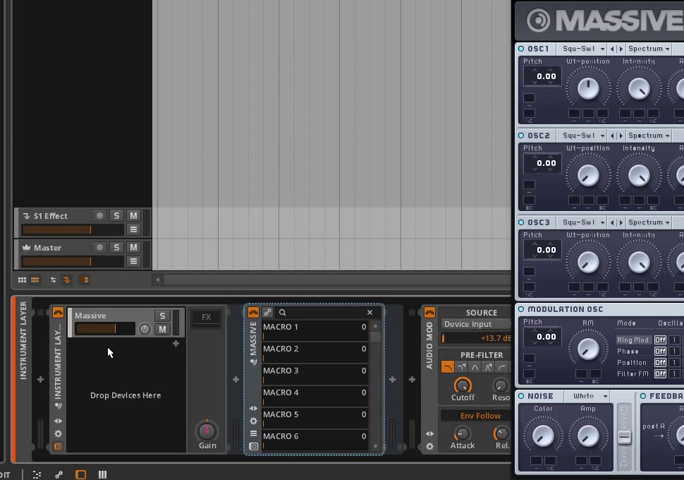
mouse_move(378, 210)
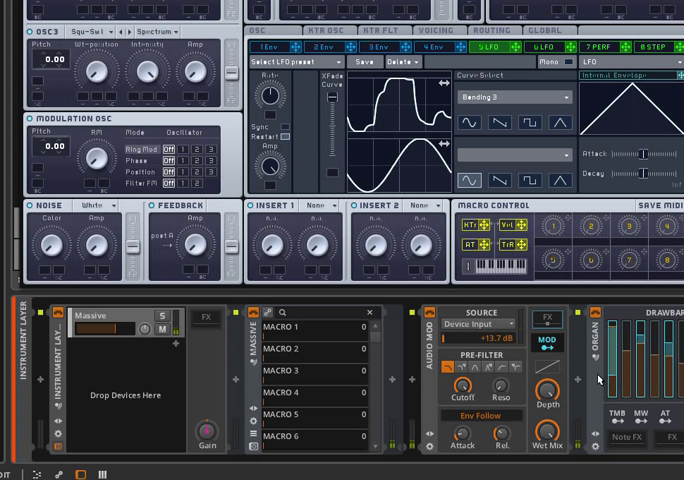
mouse_move(606, 394)
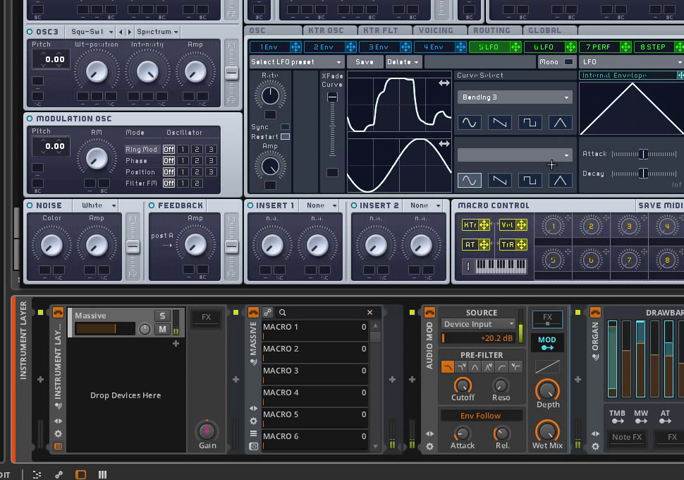
mouse_move(357, 328)
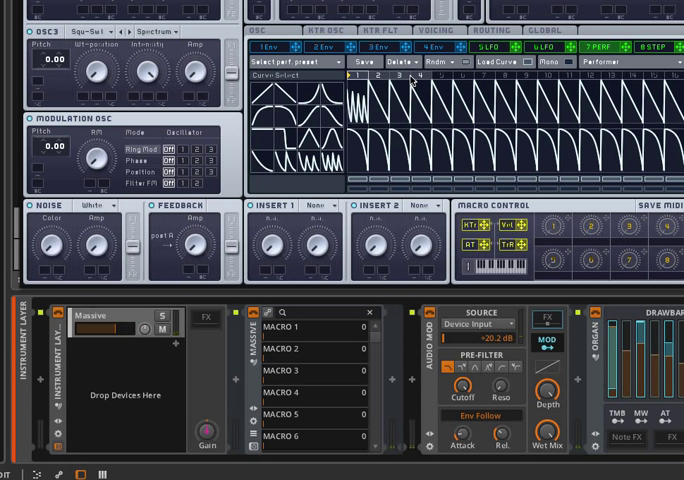
mouse_move(330, 12)
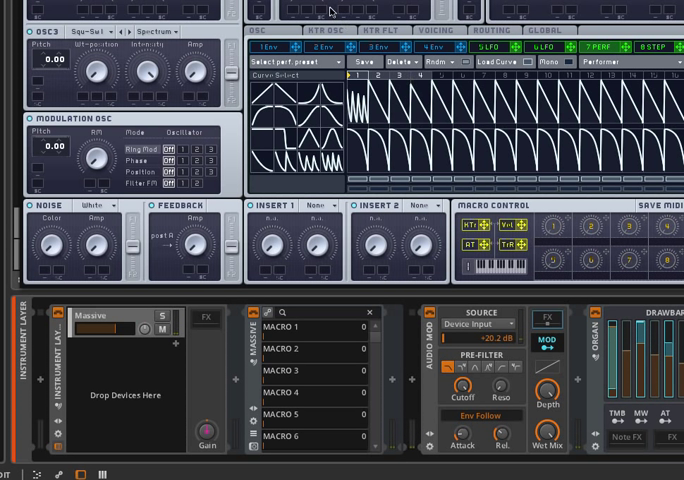